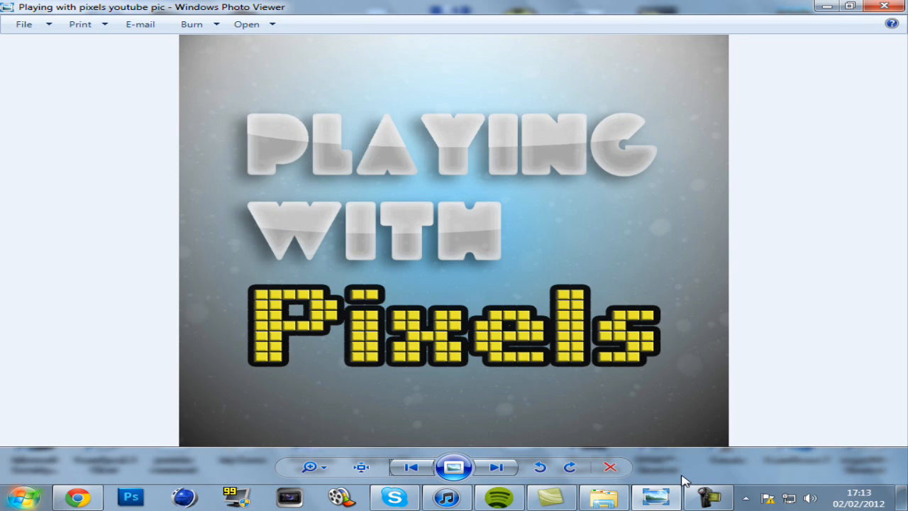
# Page forward from the Playing with Pixels logo to its background, glancing back at it once
pyautogui.click(497, 467)
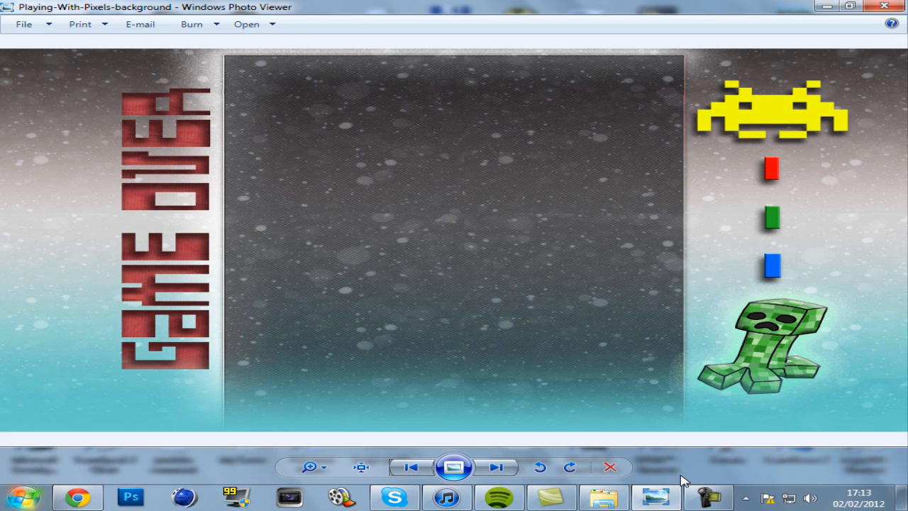
pyautogui.click(496, 467)
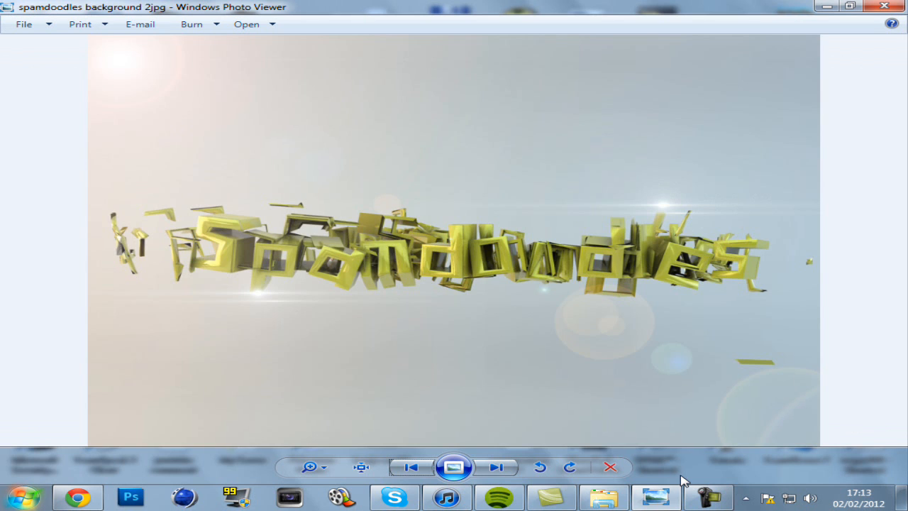
pyautogui.click(497, 467)
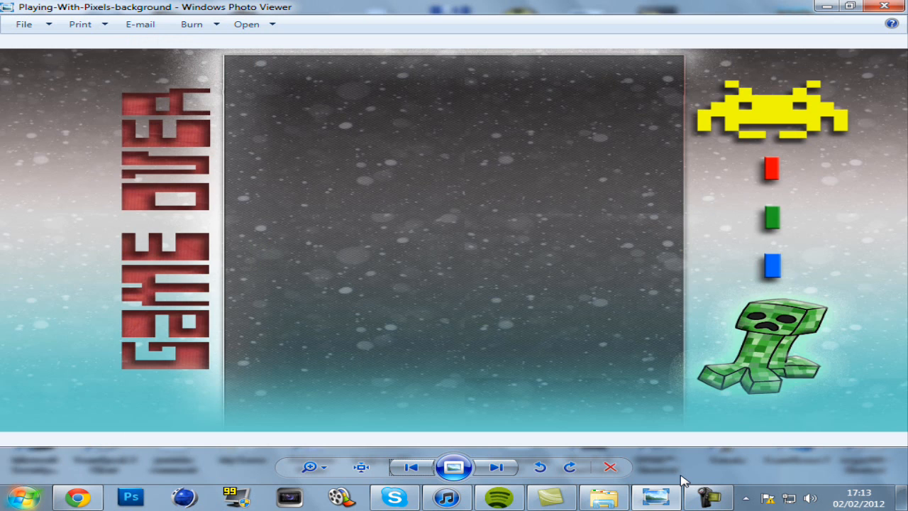
# Flip through the spamdoodles background images and on to the A Chubby Crayon image
pyautogui.click(496, 466)
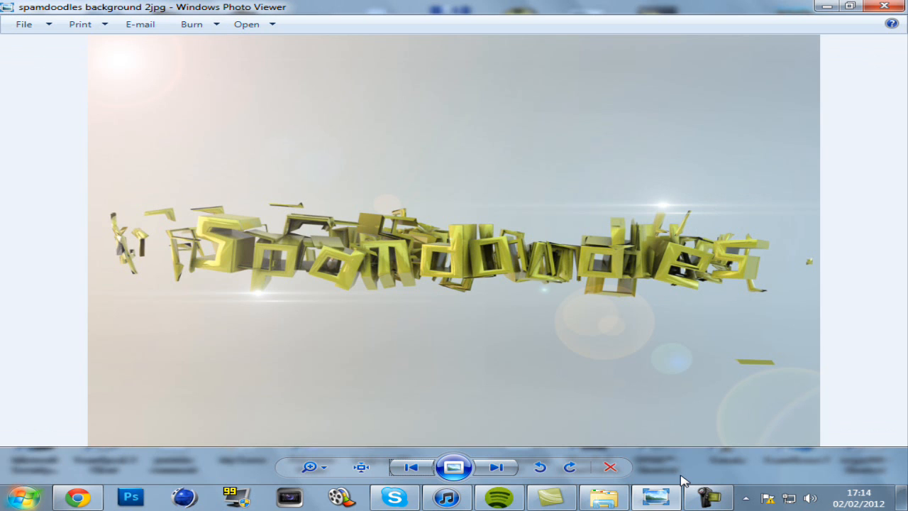
pyautogui.click(497, 467)
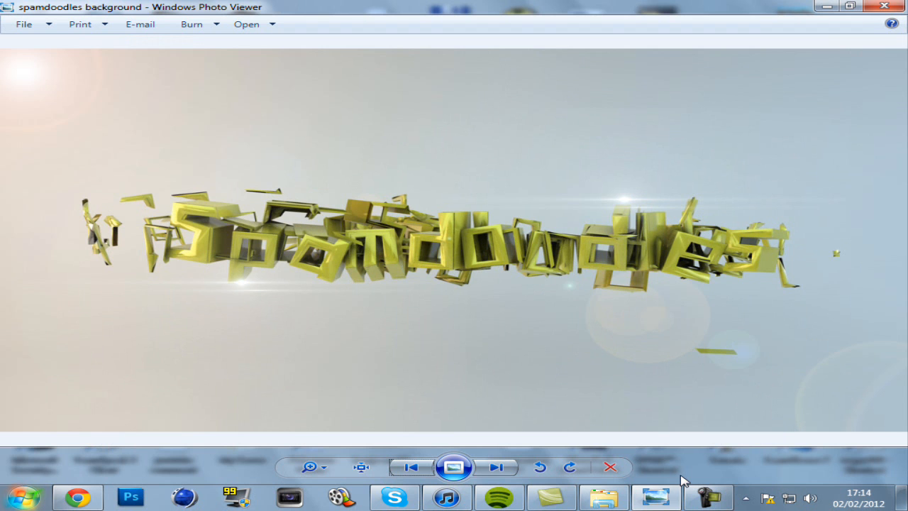
pyautogui.click(497, 467)
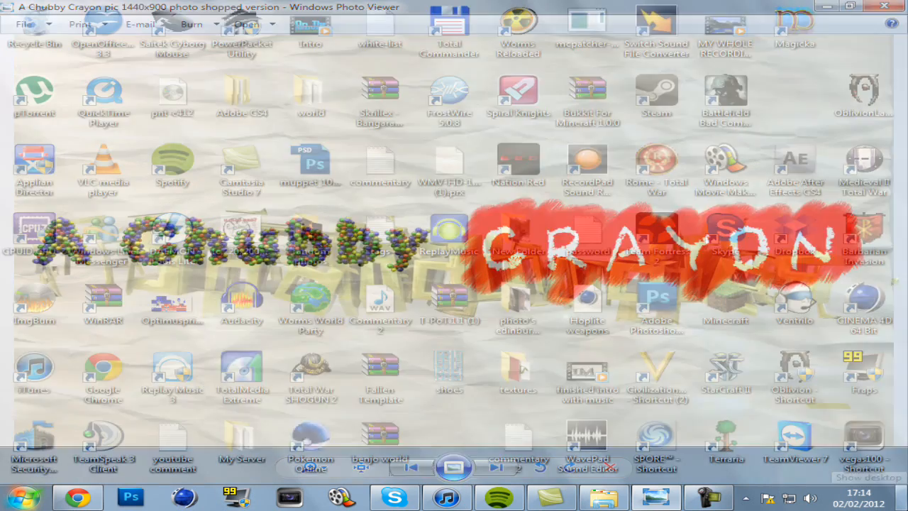
# Switch between the ByConquer logo and the A Chubby Crayon image to compare them
pyautogui.click(496, 467)
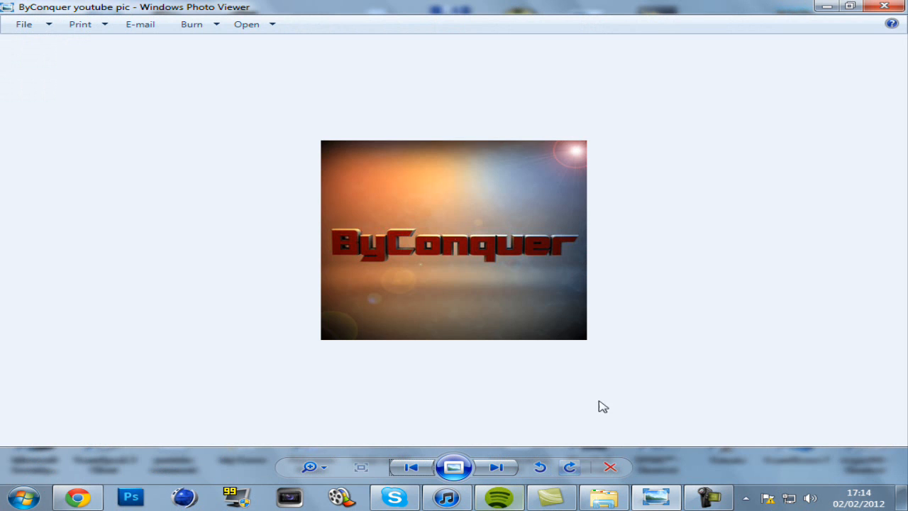
pyautogui.click(497, 467)
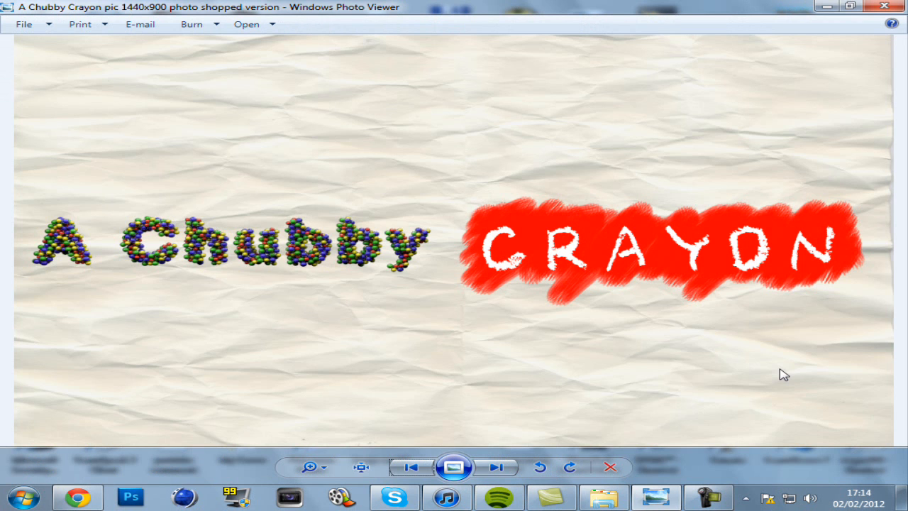
pyautogui.click(497, 467)
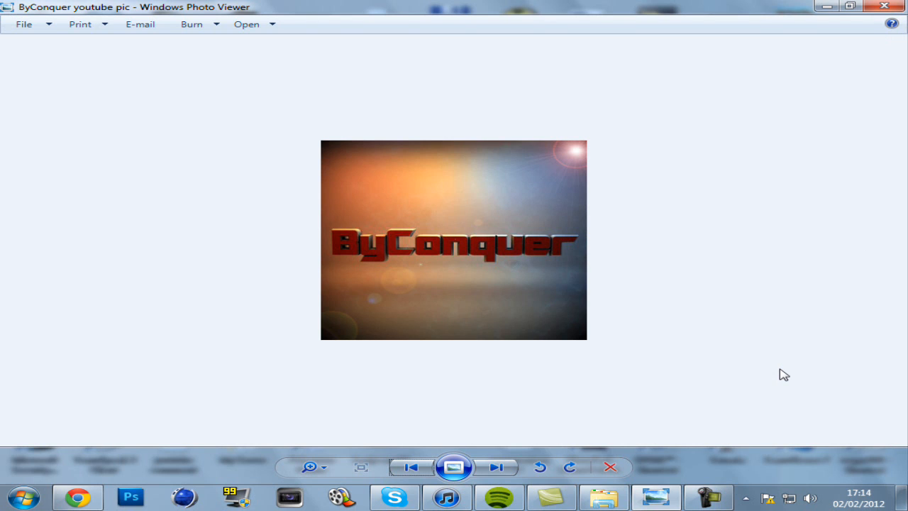
# Move on to the YAMAGATCHI background and then the Playing with Pixels YouTube picture
pyautogui.click(497, 467)
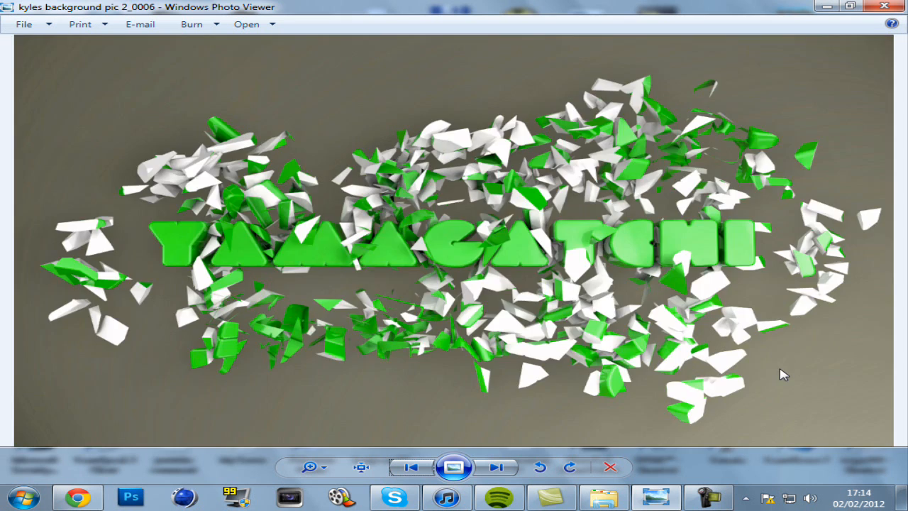
pyautogui.click(496, 467)
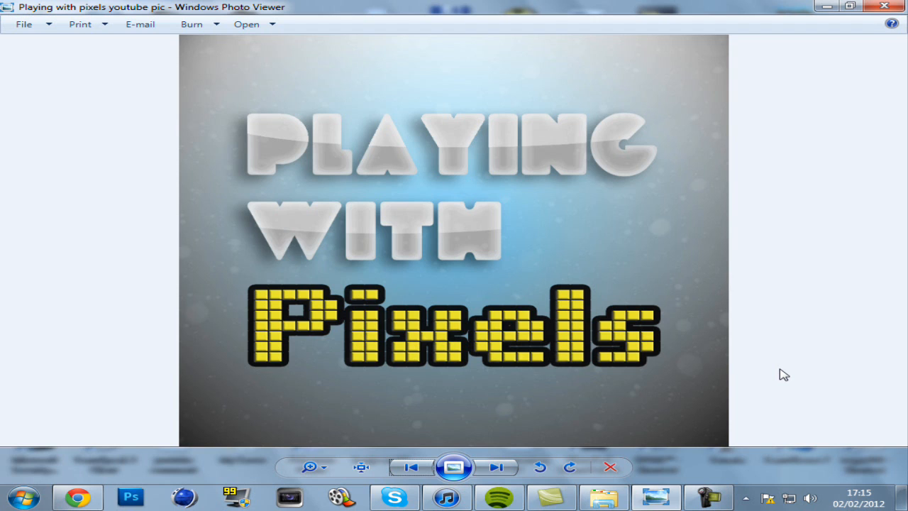
pyautogui.moveTo(792, 332)
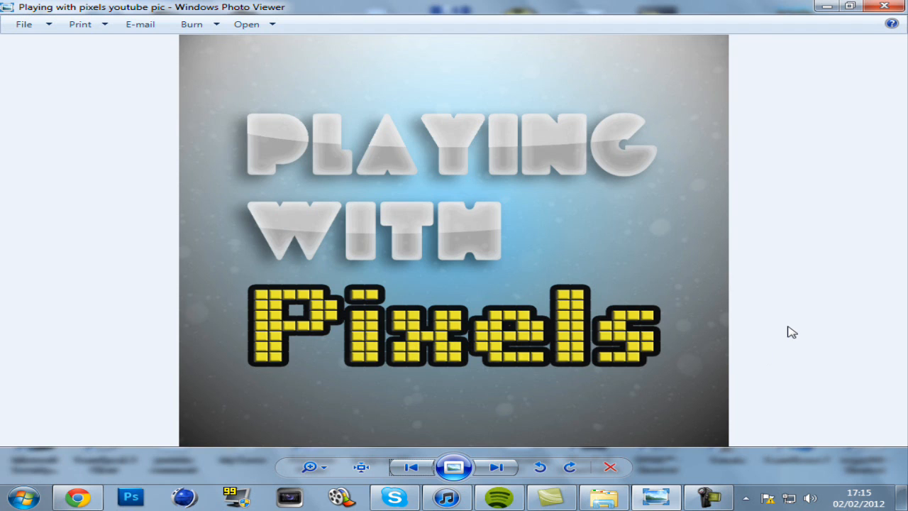
pyautogui.moveTo(803, 215)
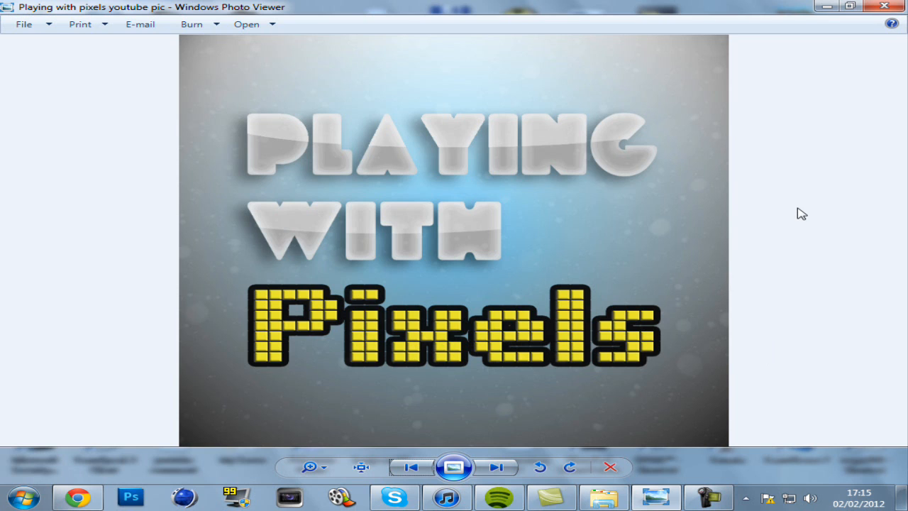
pyautogui.moveTo(692, 7)
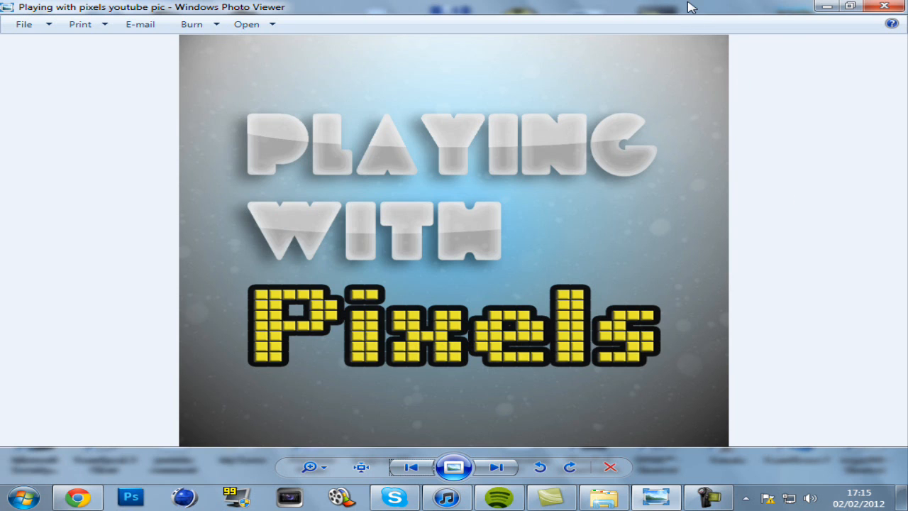